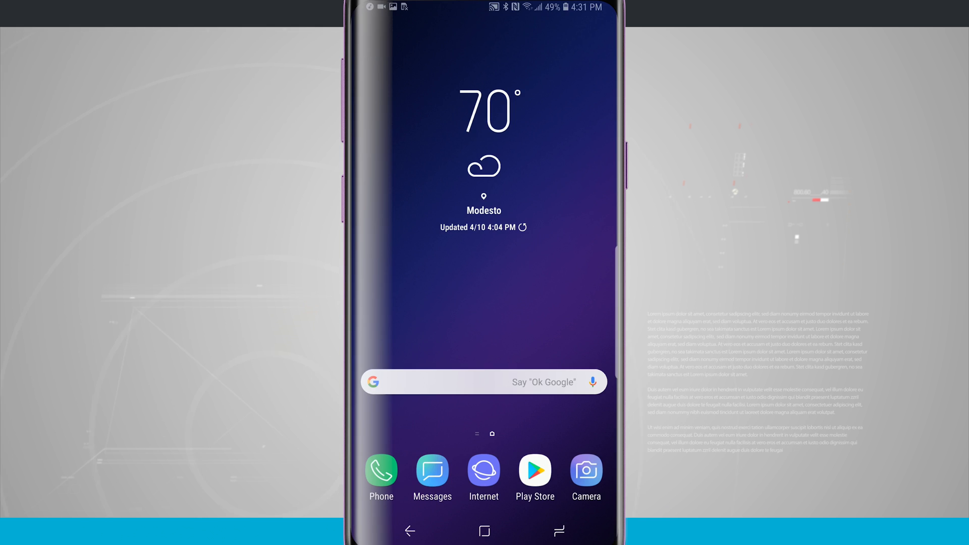
Switch Google Play Music notifications off and return to the pulled-down notification panel
left_click_drag(484, 9, 485, 247)
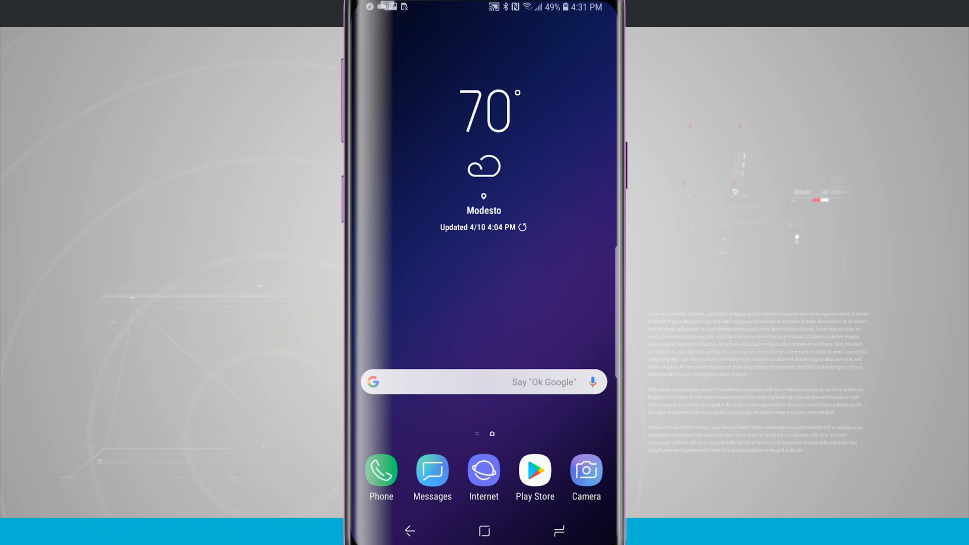
left_click_drag(485, 6, 484, 247)
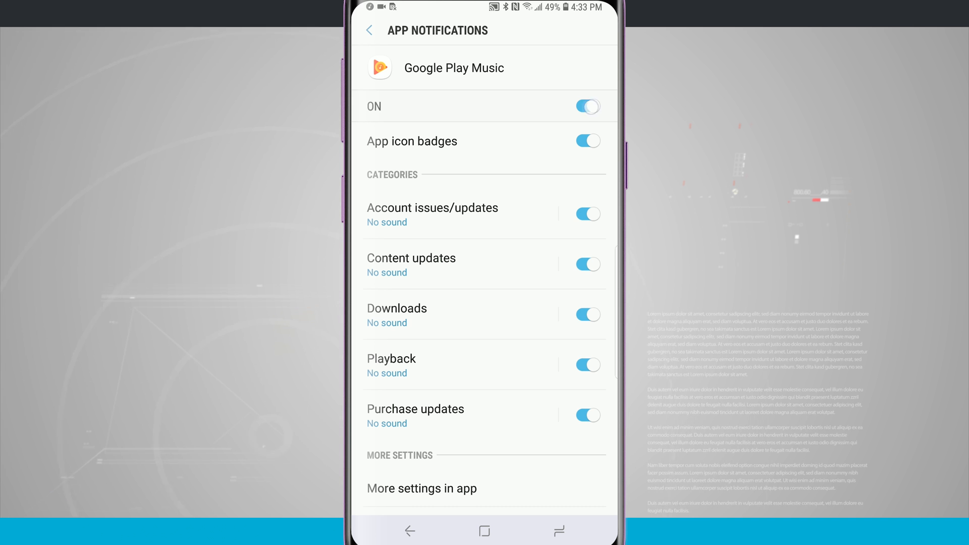
left_click(587, 106)
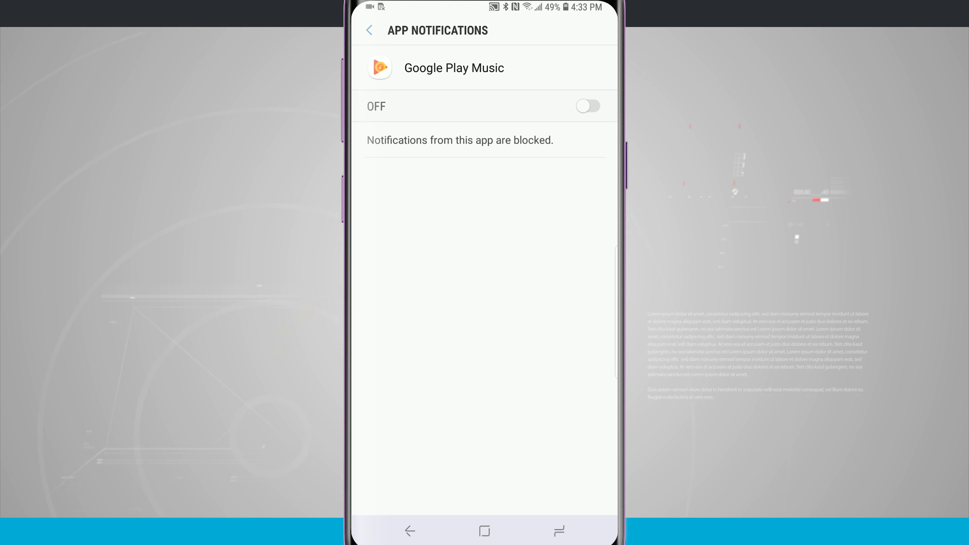
left_click(586, 106)
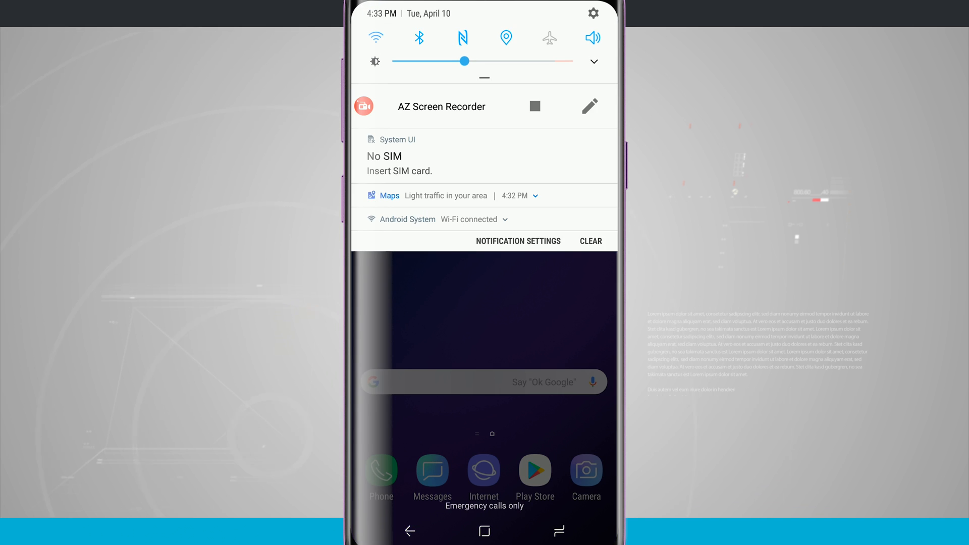
Reveal the Maps notification's gear icon and open its category settings (ride services, traffic)
left_click(505, 219)
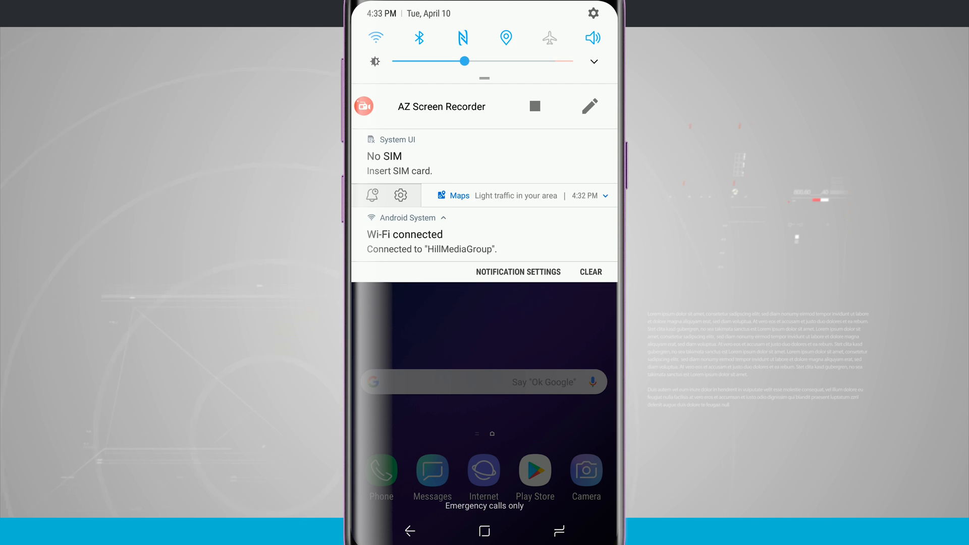
left_click(518, 272)
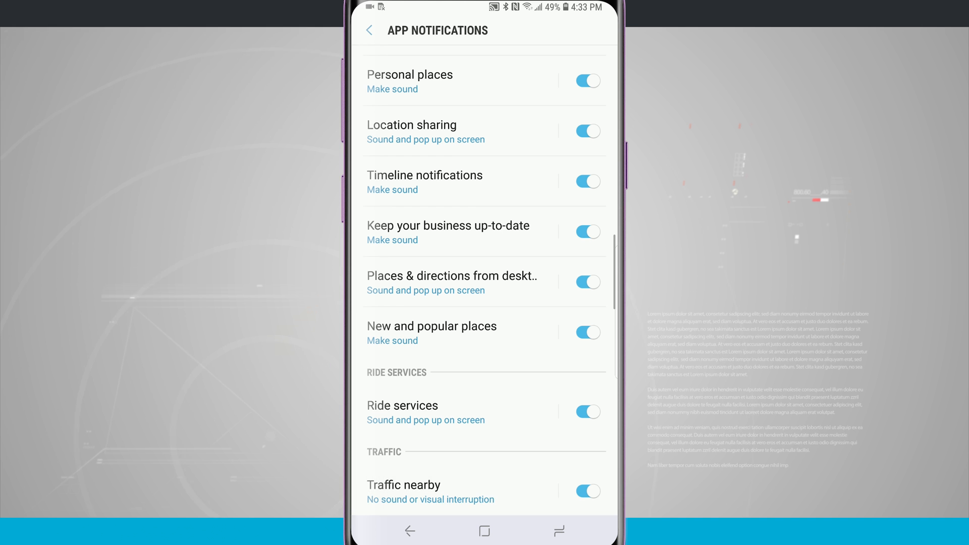